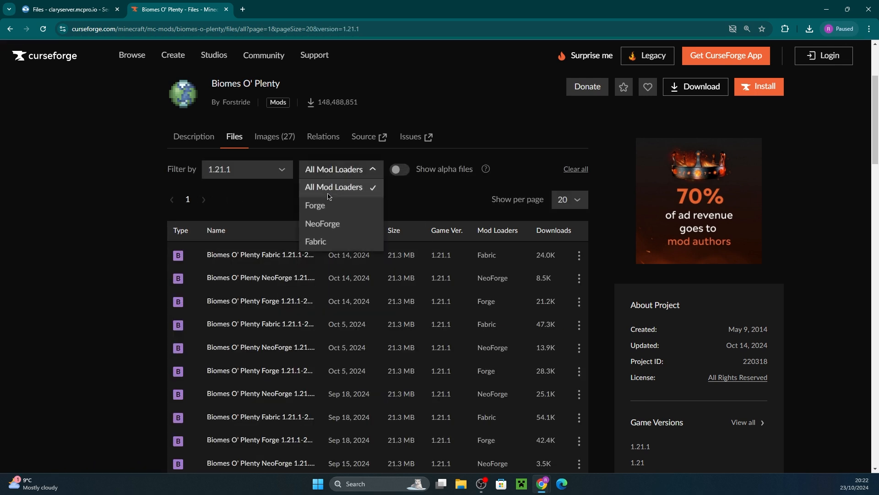
Filter Biomes O' Plenty 1.21.1 files to Forge and open the newest Forge build
click(315, 205)
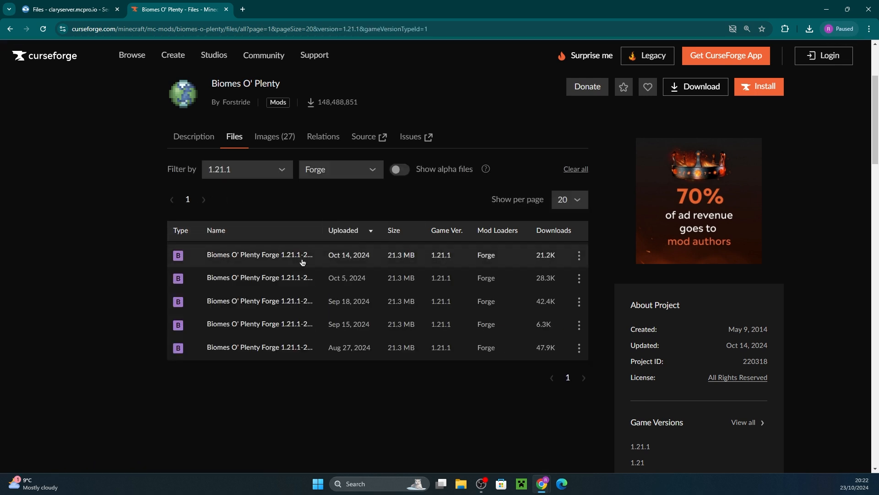
click(260, 254)
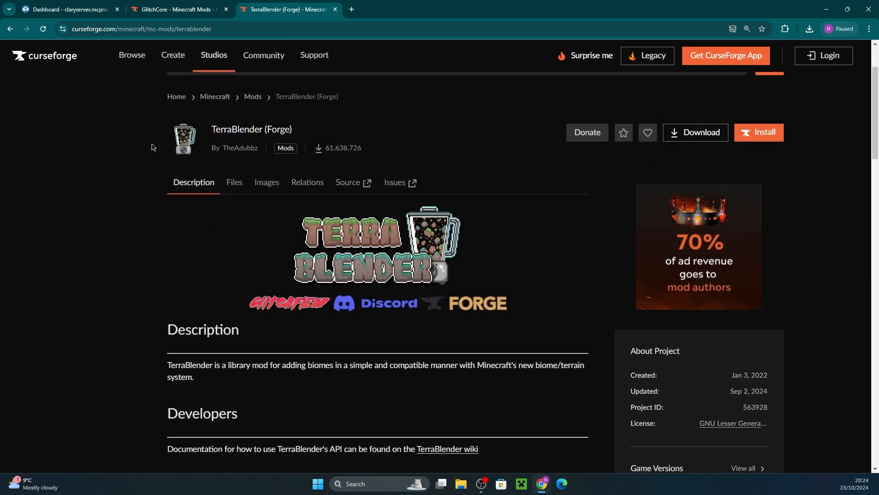
mouse_move(91, 300)
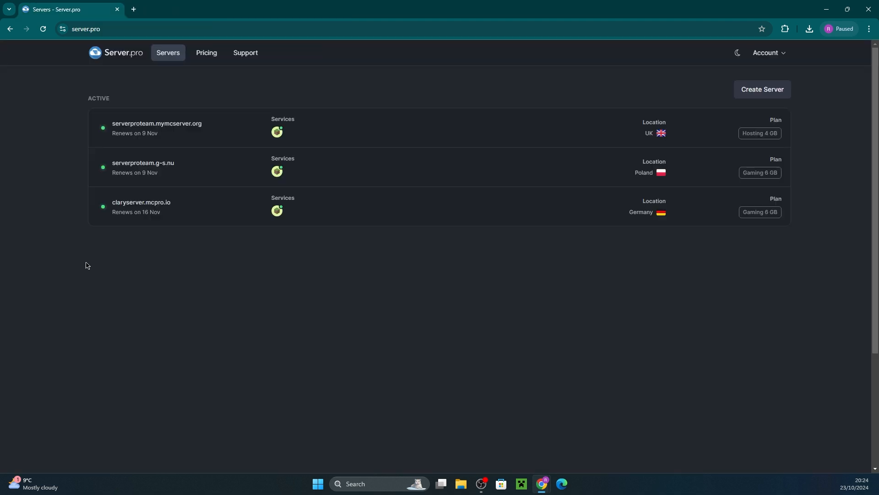
Open claryserver.mcpro.io and view its Forge 52.0.22 / Minecraft 1.21.1 configuration
click(142, 202)
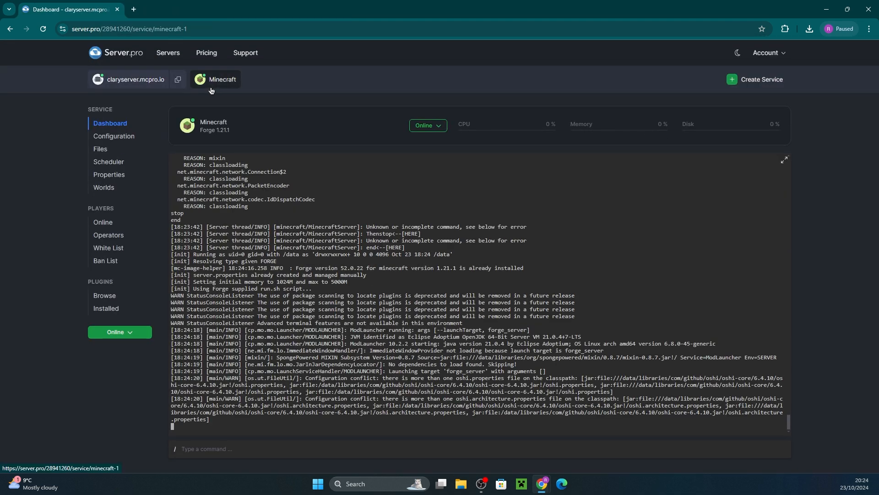
click(113, 135)
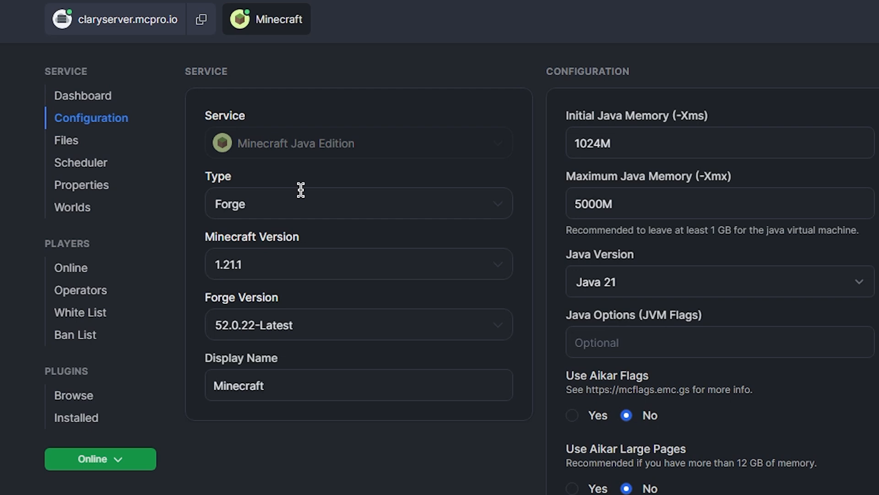
mouse_move(274, 322)
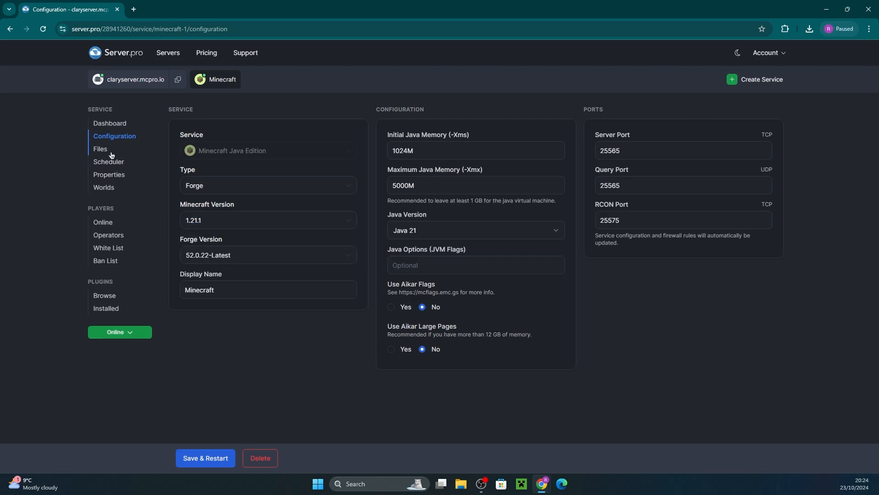
Open the server's mods folder and upload the Biomes O' Plenty and TerraBlender jars
click(100, 149)
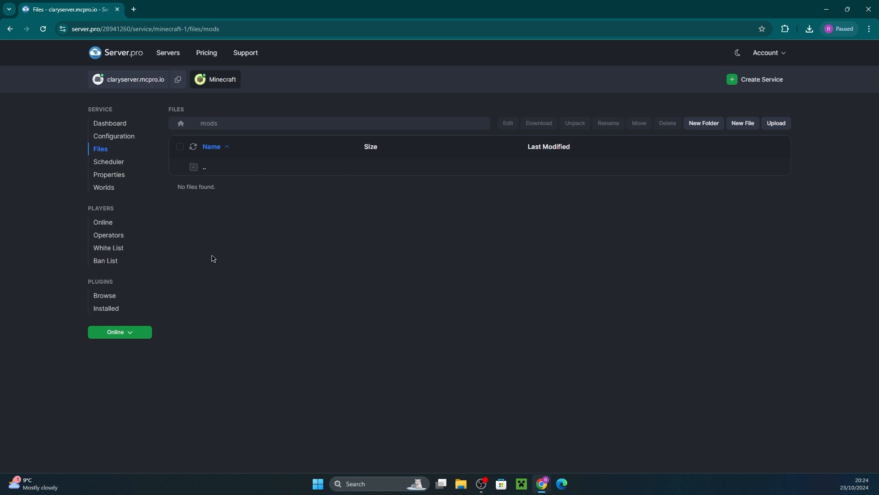
click(809, 29)
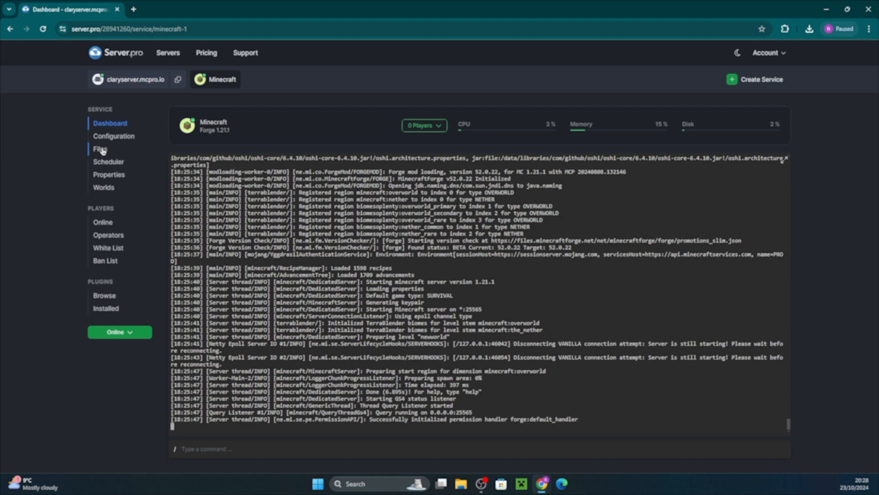
Edit server.properties to level-type=biomesoplenty and level-name=mynewworld, then save
click(100, 148)
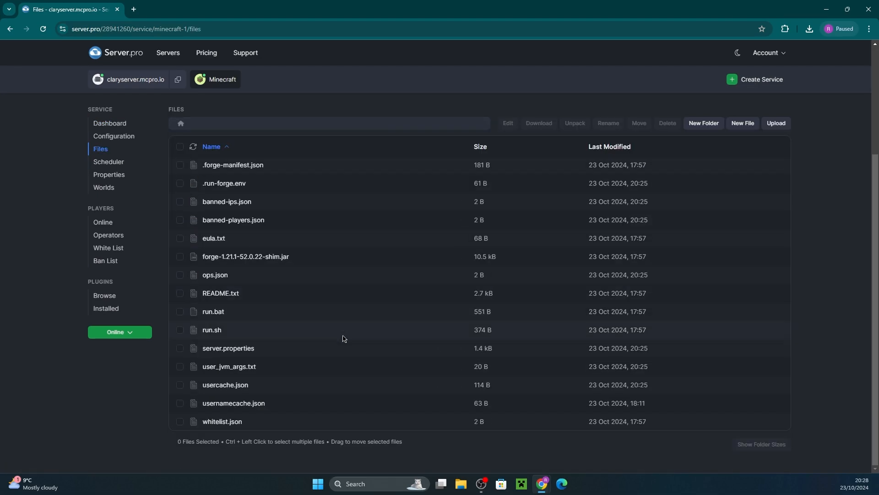
double_click(228, 348)
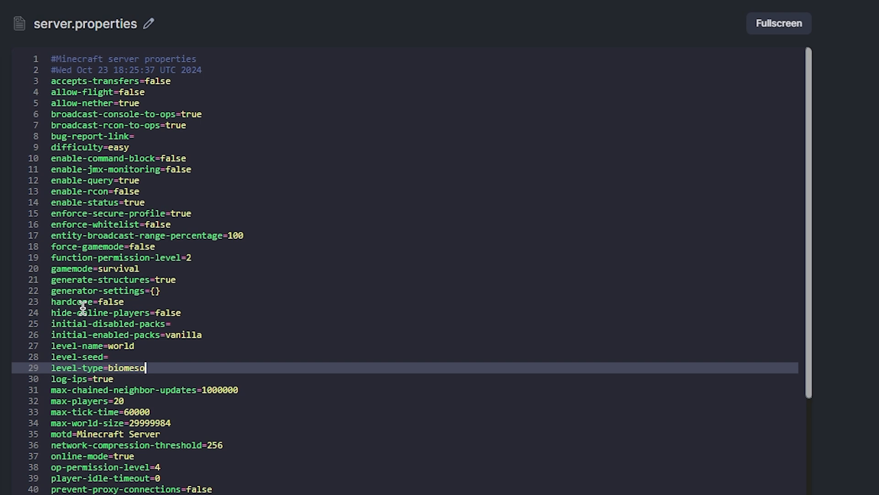
text(plenty)
click(405, 345)
text(mynew)
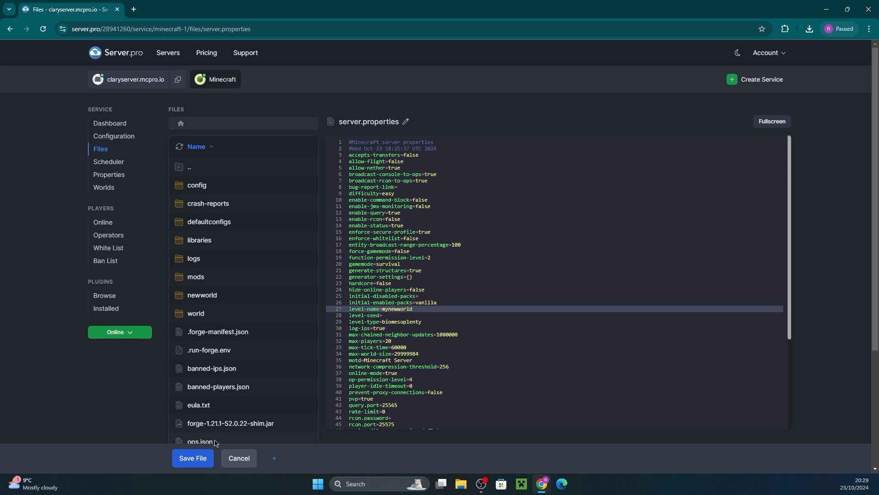
click(238, 462)
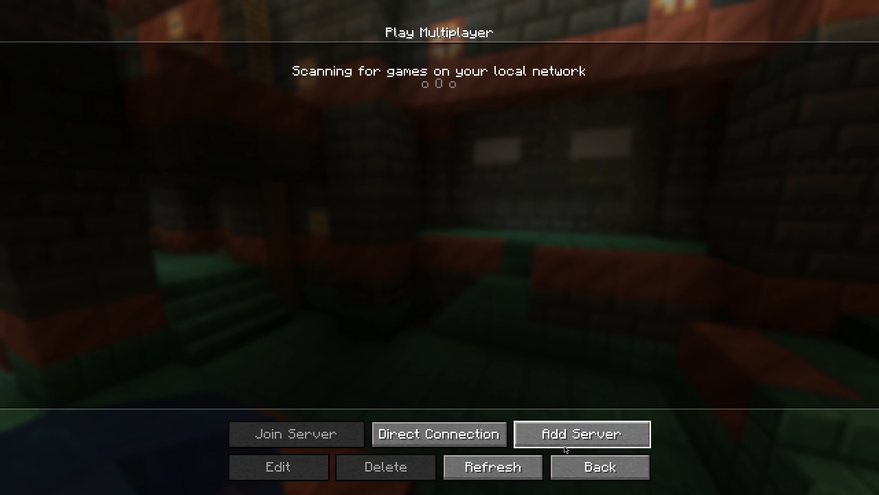
Add a multiplayer server entry with address claryserver.mcpro.io
click(581, 433)
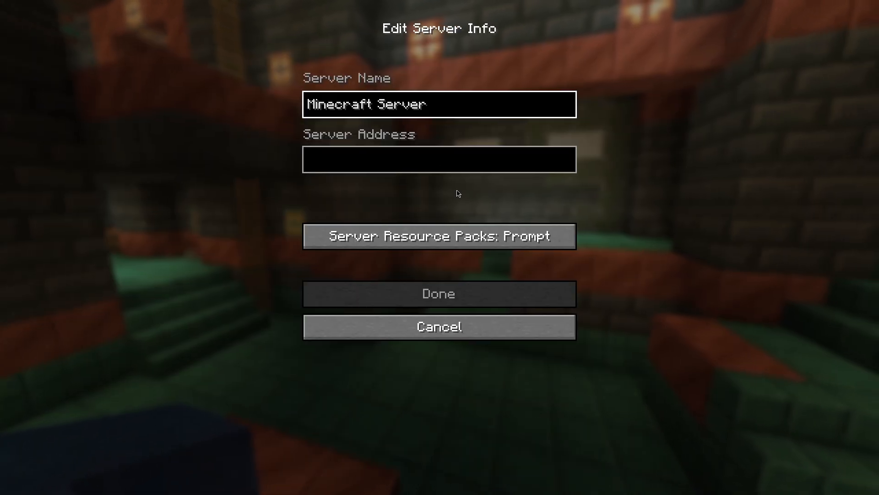
text(claryserver.mcpro.io)
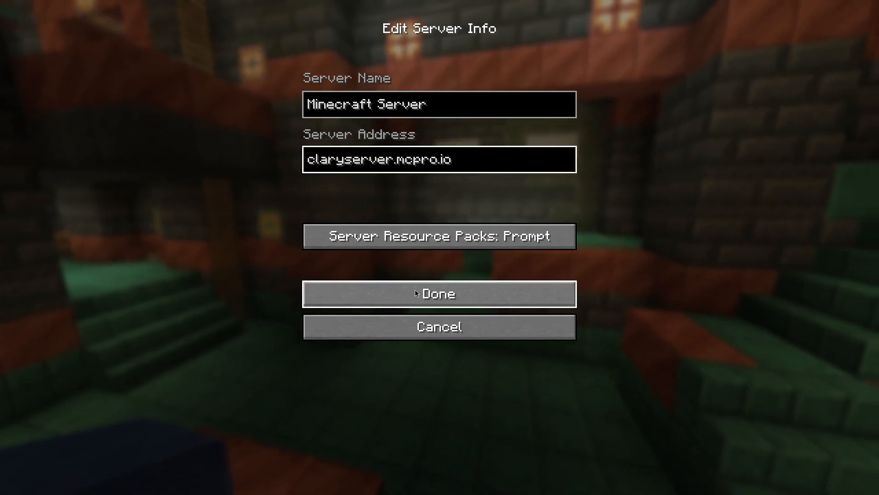
click(439, 292)
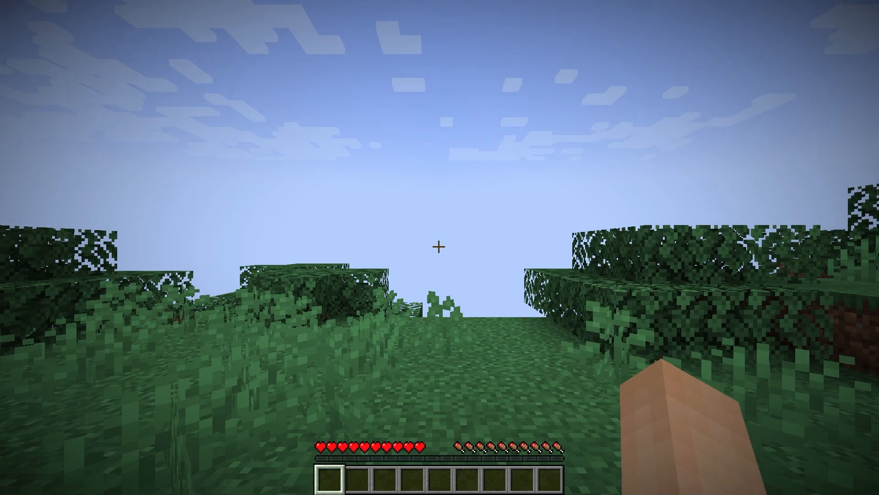
mouse_move(440, 247)
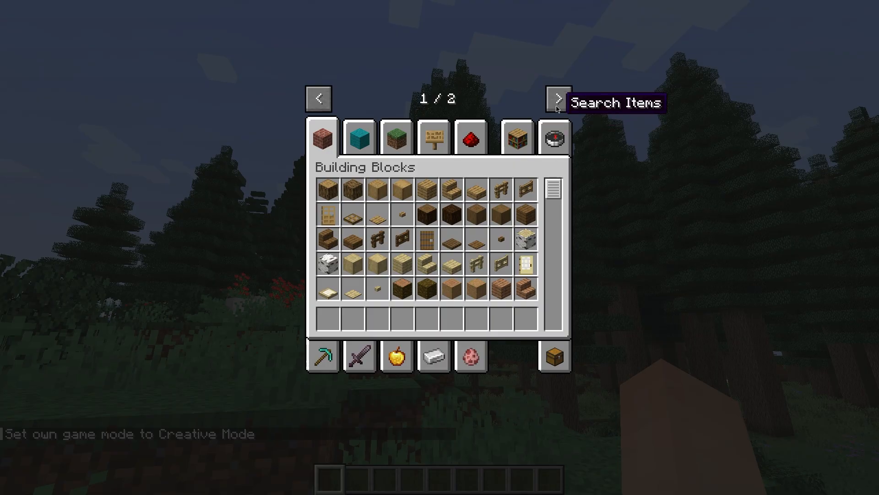
Page the creative inventory forward to the Biomes O' Plenty items tab
click(557, 98)
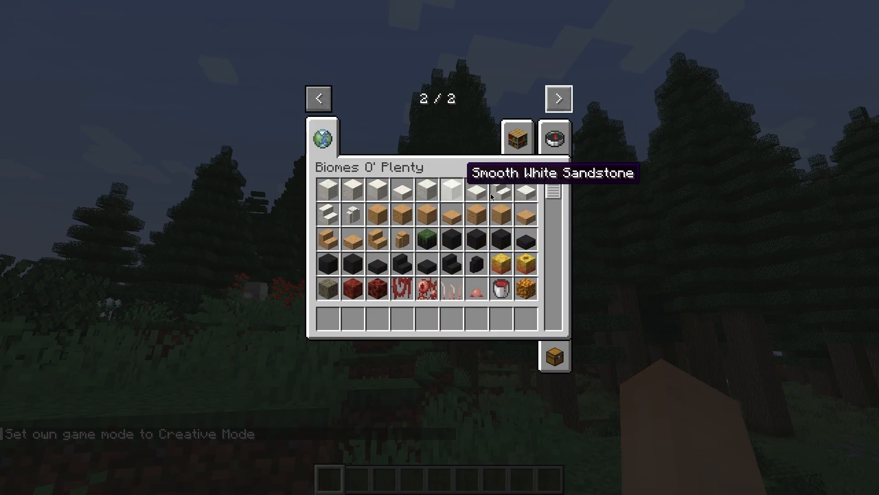